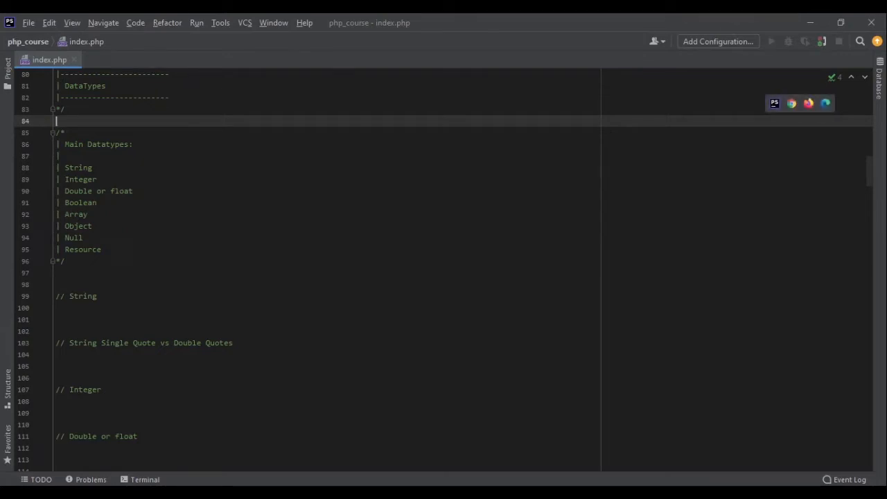
# Write $name = 'amir'; under the String comment, then a duplicate using double quotes
pyautogui.click(63, 308)
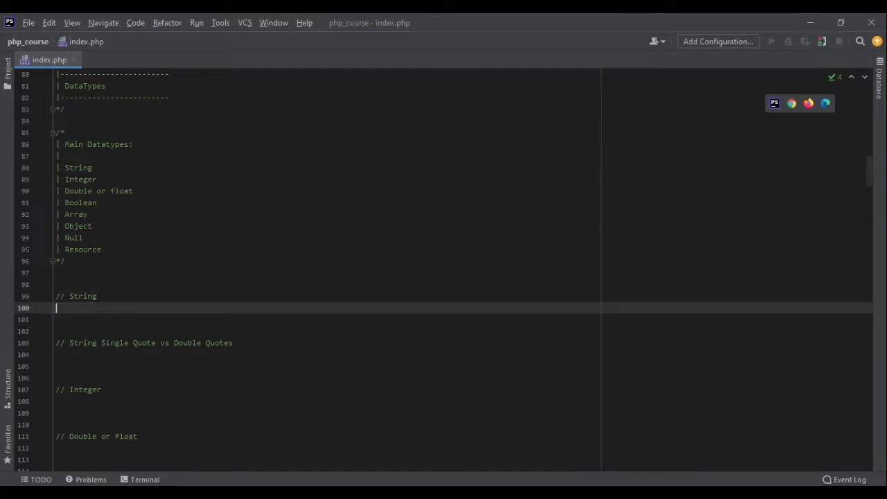
pyautogui.write('$nam')
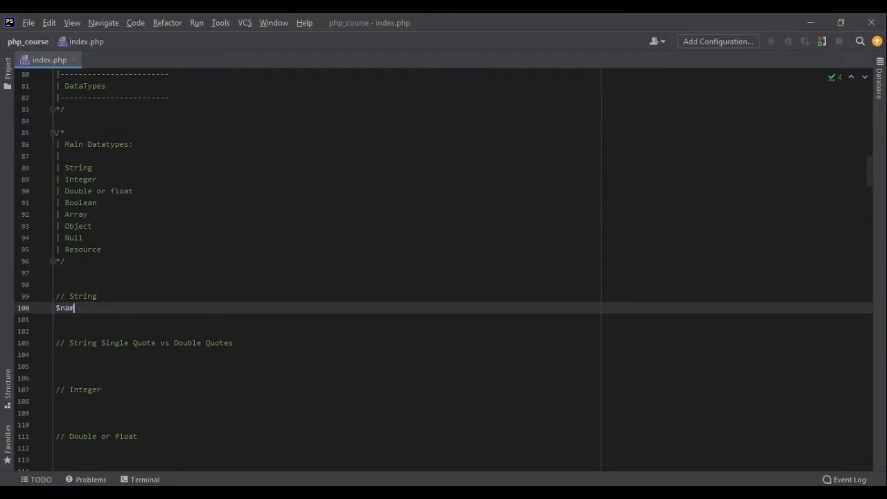
pyautogui.write("e = 'amir'")
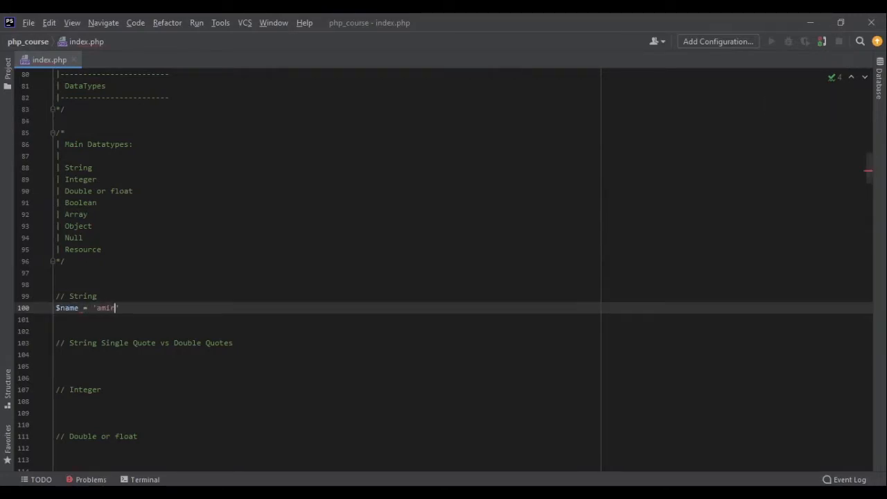
pyautogui.write(';')
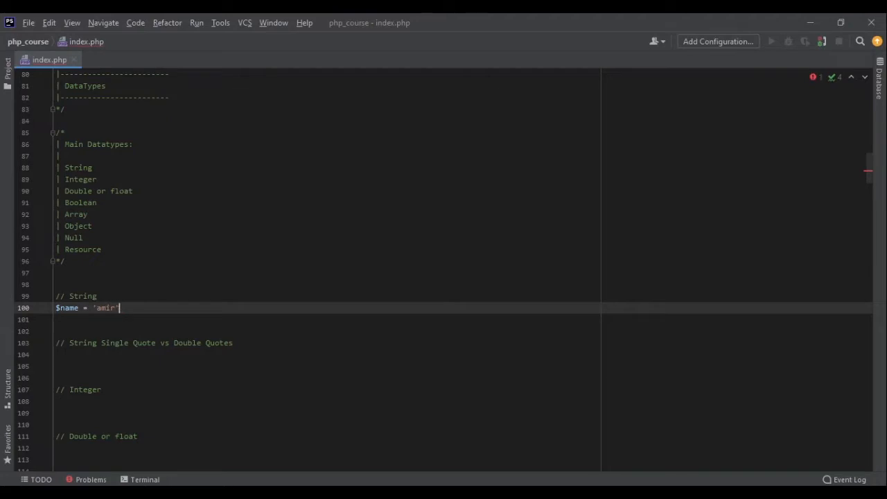
pyautogui.write(';')
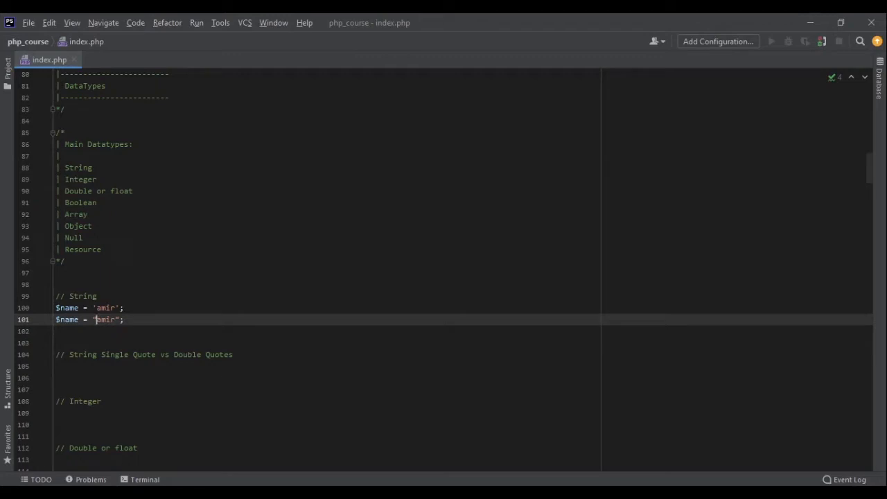
# Write $x = 10;, $example = 'x is $x'; and echo $example; under the quotes comment
pyautogui.click(59, 366)
pyautogui.write('$x')
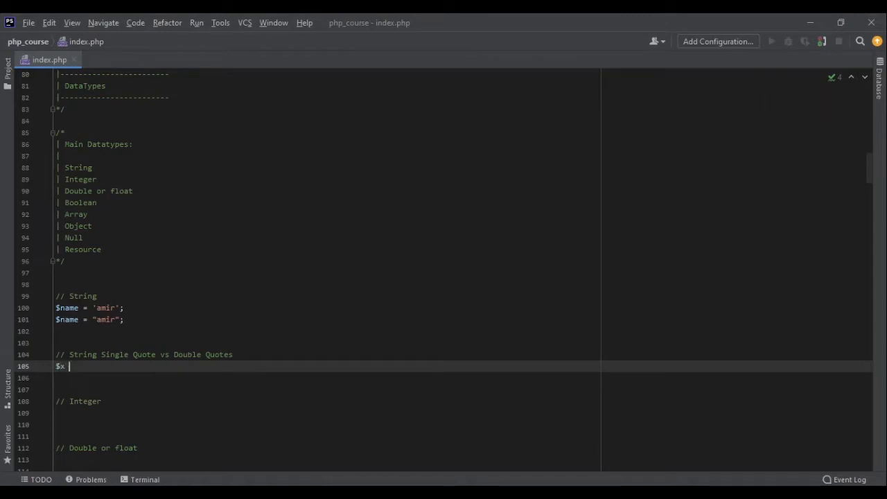
pyautogui.write('= 10;')
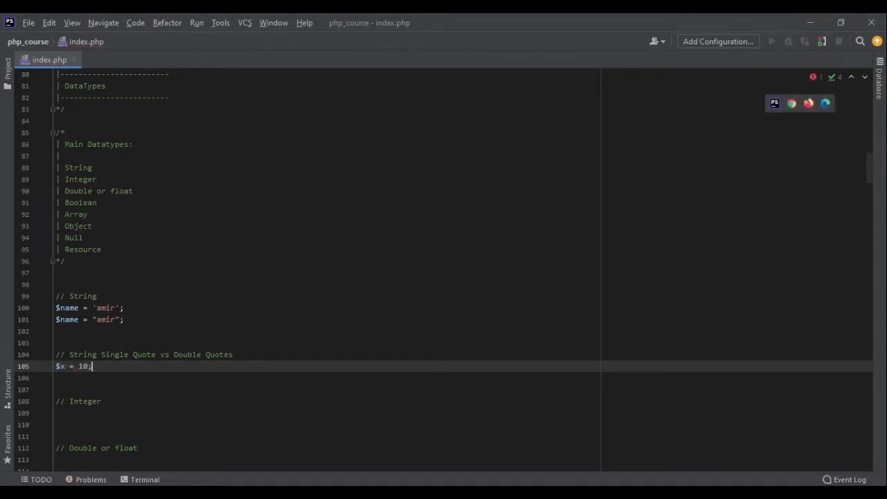
pyautogui.press('Return')
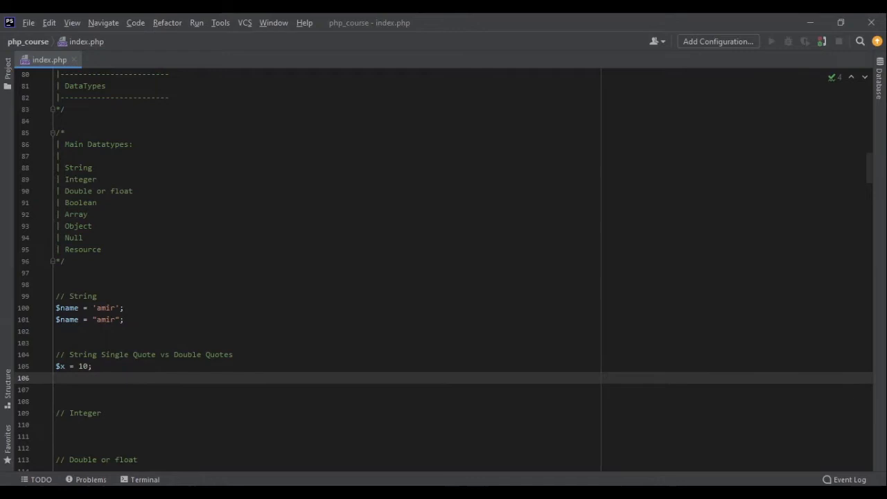
pyautogui.write('$example =')
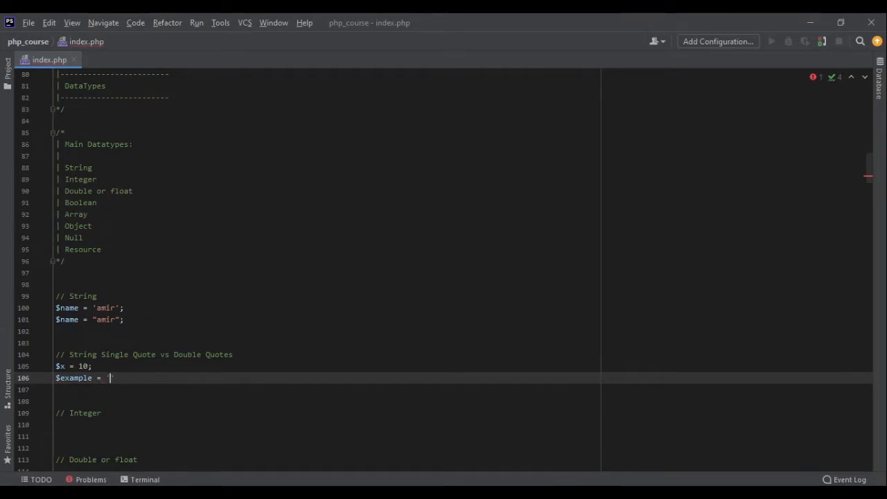
pyautogui.write("'x is $")
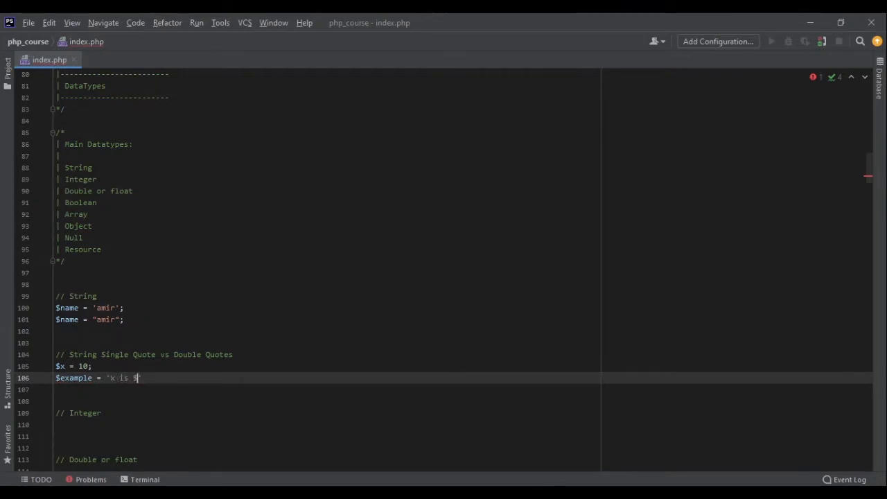
pyautogui.write("x';")
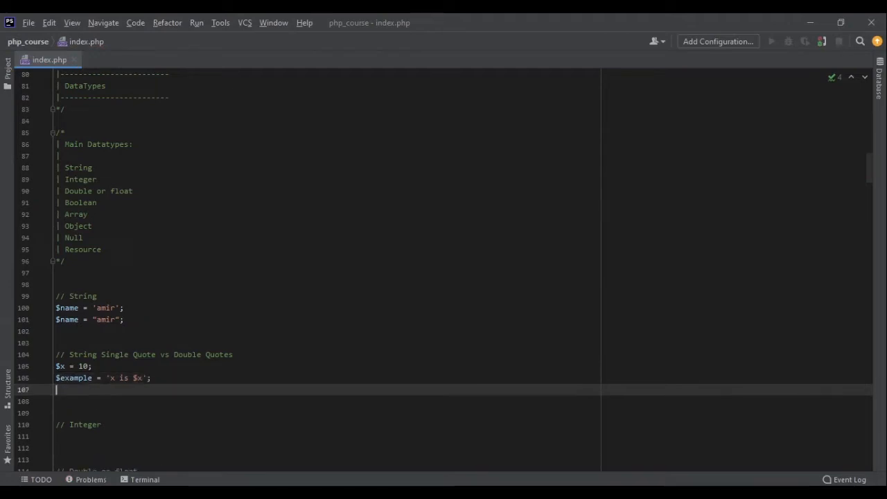
pyautogui.write('echo $e')
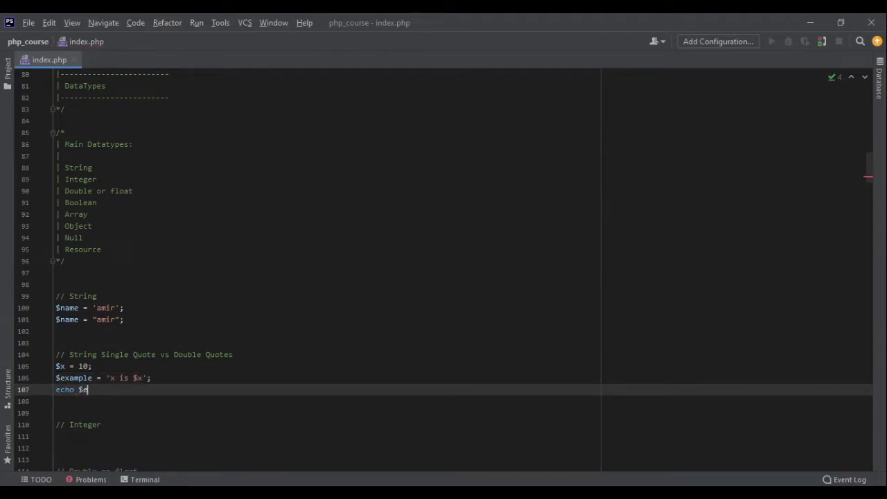
pyautogui.write('xample;')
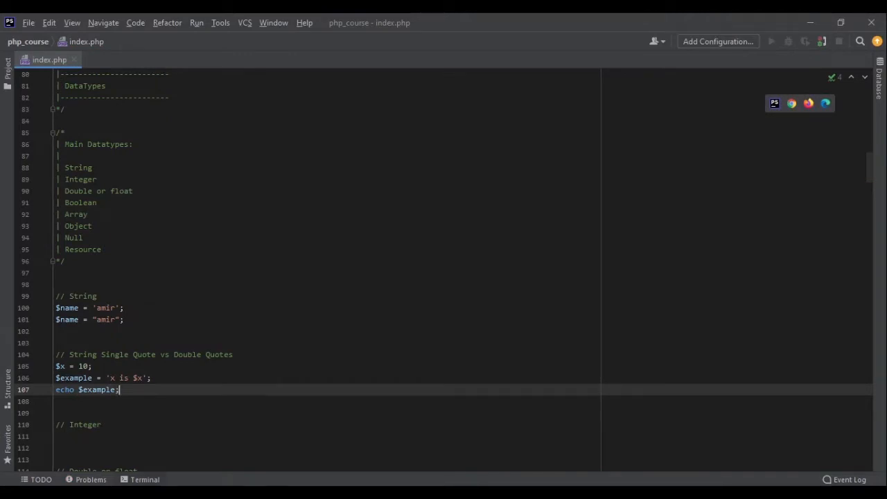
# Run php index.php in the terminal, switch $example to double quotes and rerun to print x is 10
pyautogui.click(145, 479)
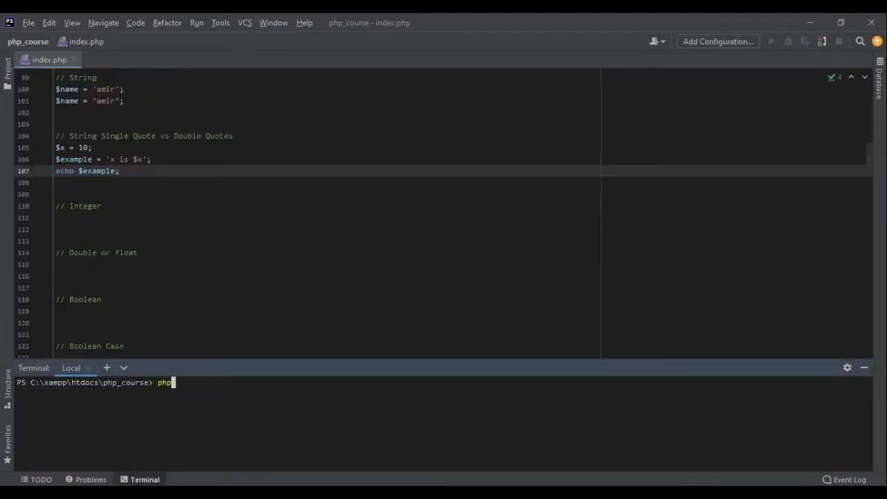
pyautogui.write('index.php')
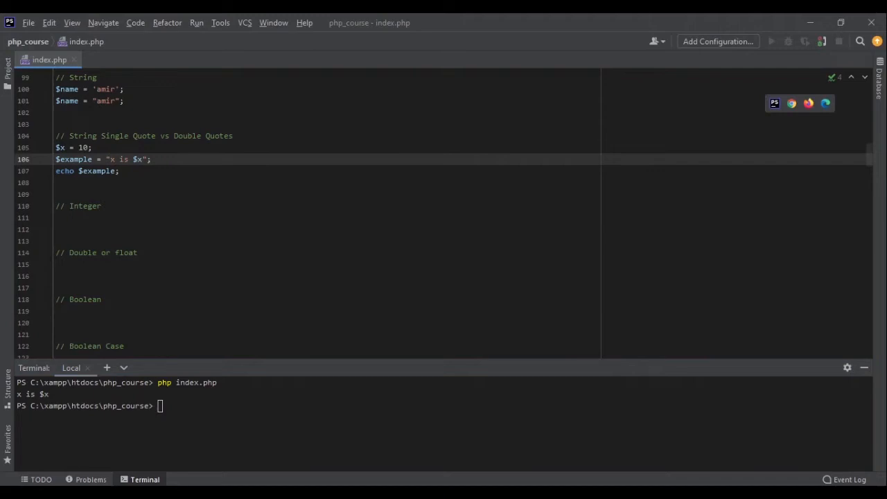
pyautogui.doubleClick(136, 160)
pyautogui.write('php index.php')
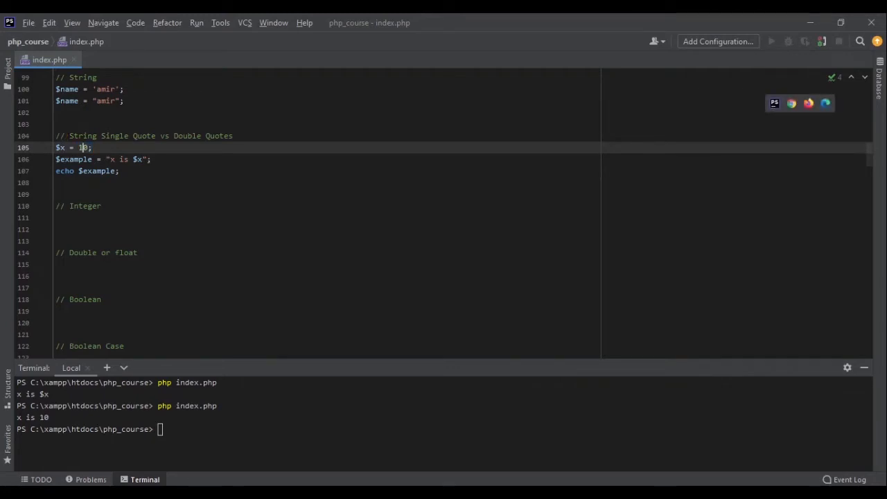
pyautogui.click(63, 194)
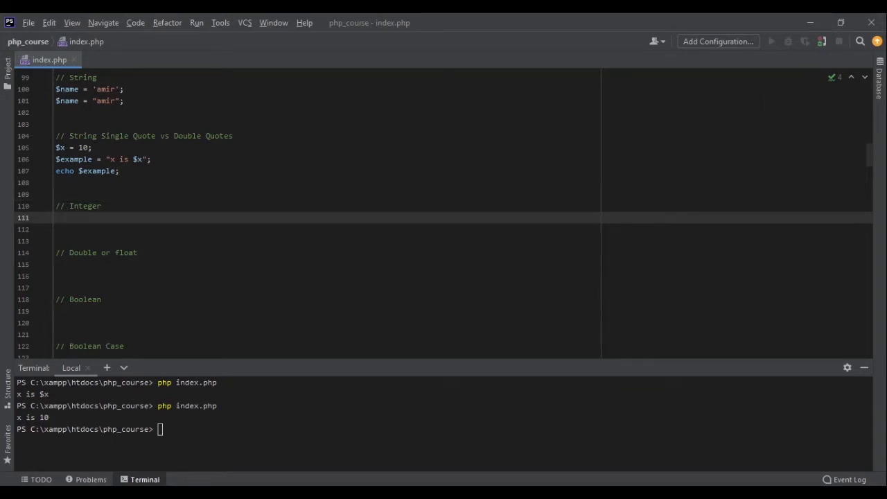
# Write $x = 100; under the Integer comment
pyautogui.write('$x')
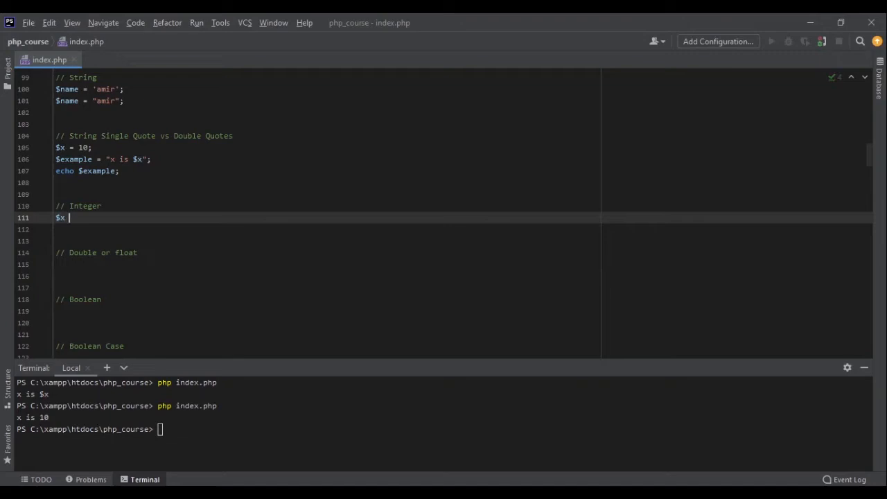
pyautogui.write('=')
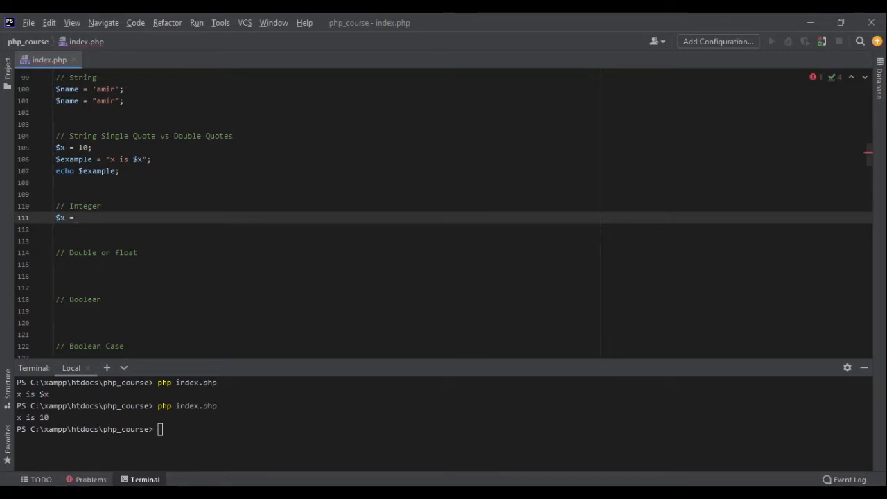
pyautogui.write('100;')
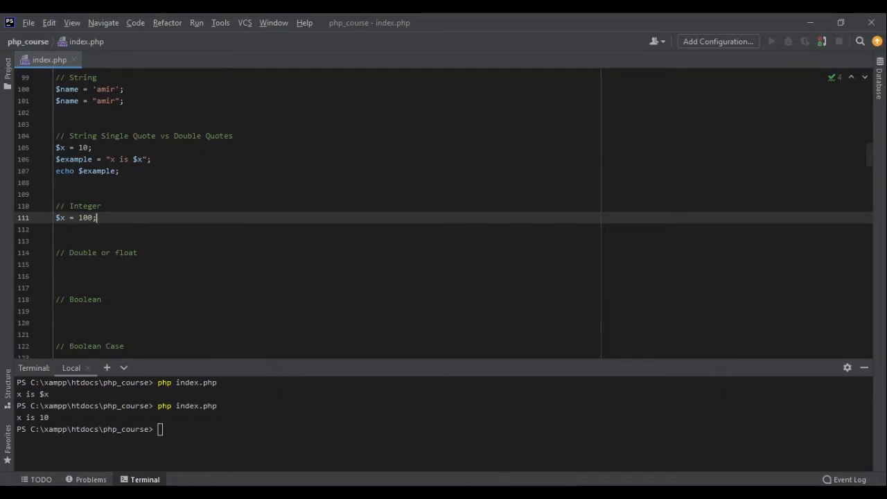
# Write $x = 10.5; under the Double or float comment
pyautogui.click(59, 263)
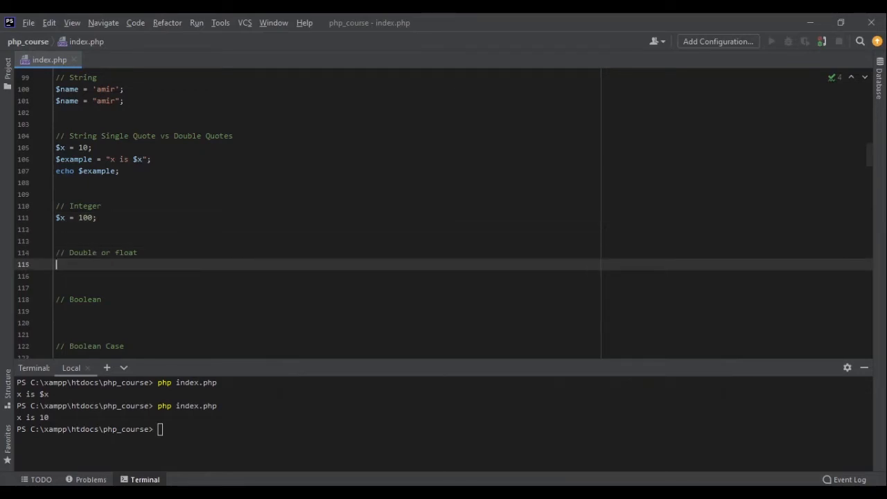
pyautogui.write('$x = 10')
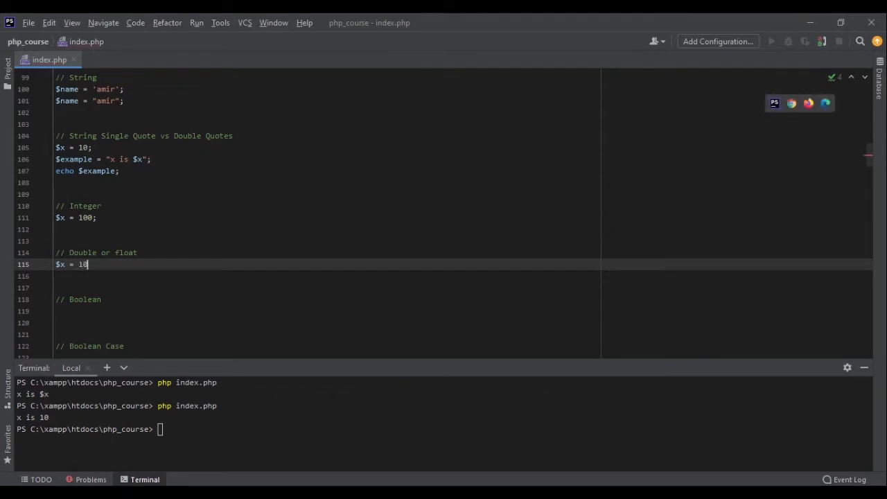
pyautogui.write('.5')
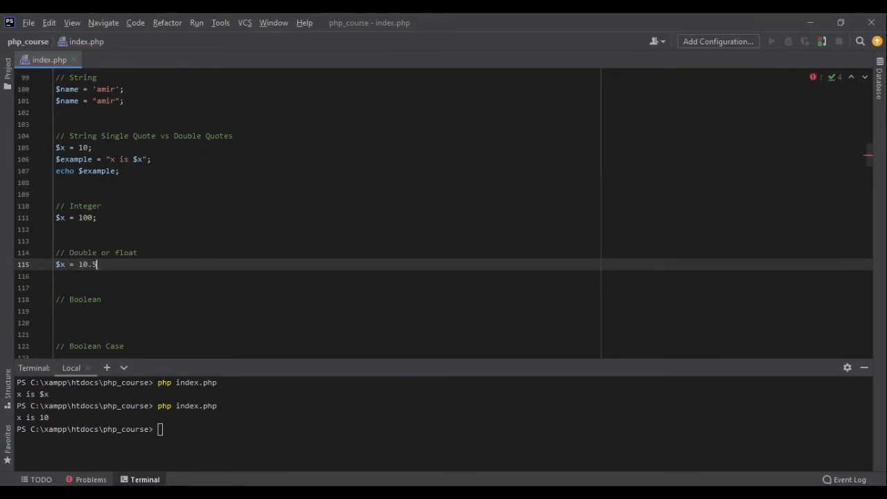
pyautogui.write(';')
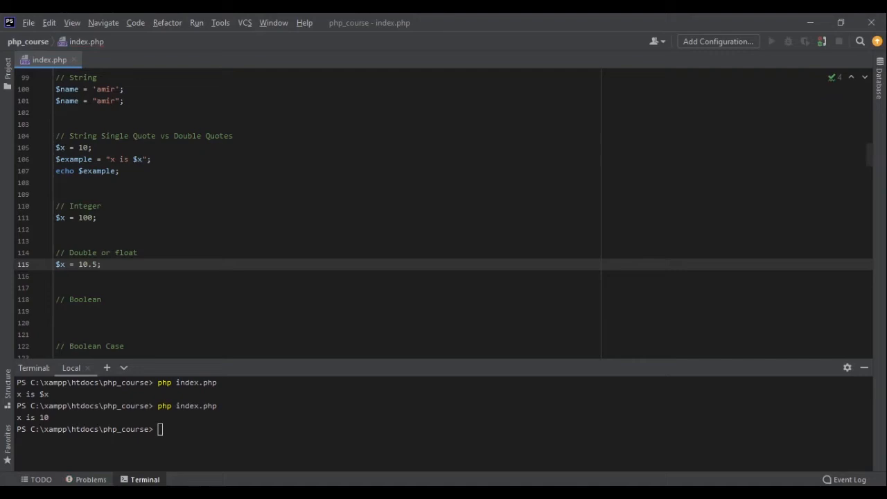
pyautogui.click(100, 299)
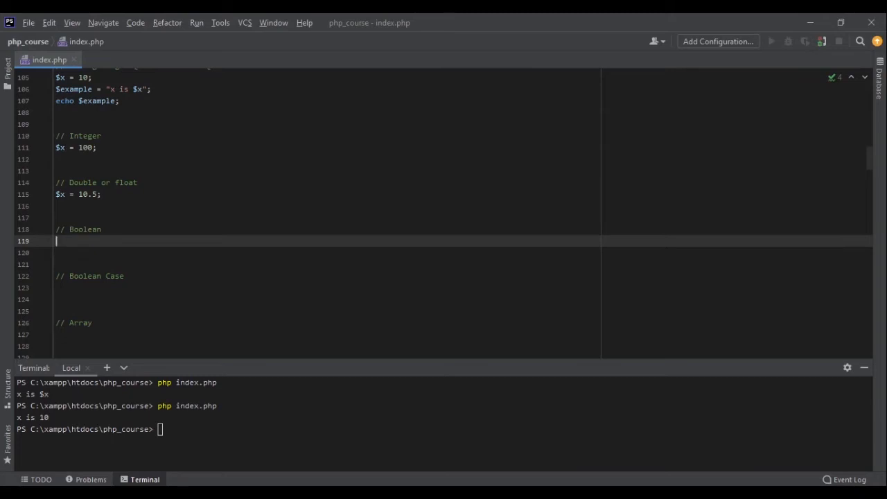
pyautogui.write('$x =')
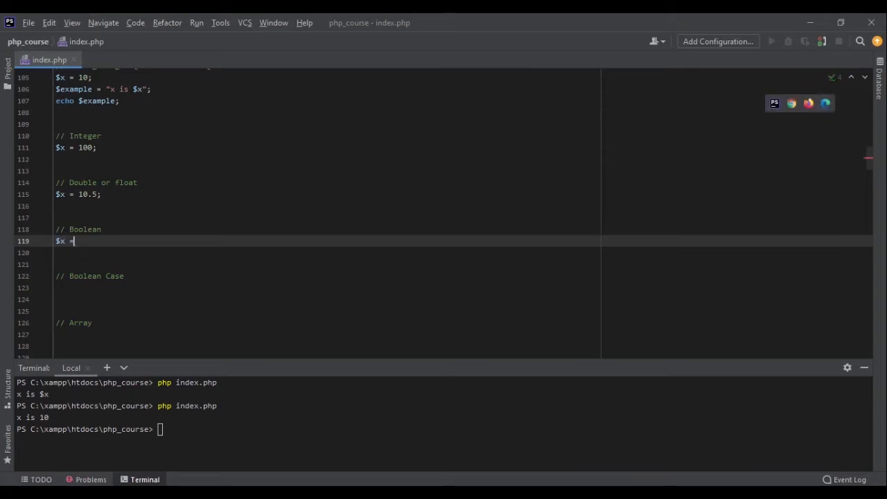
pyautogui.write('true;')
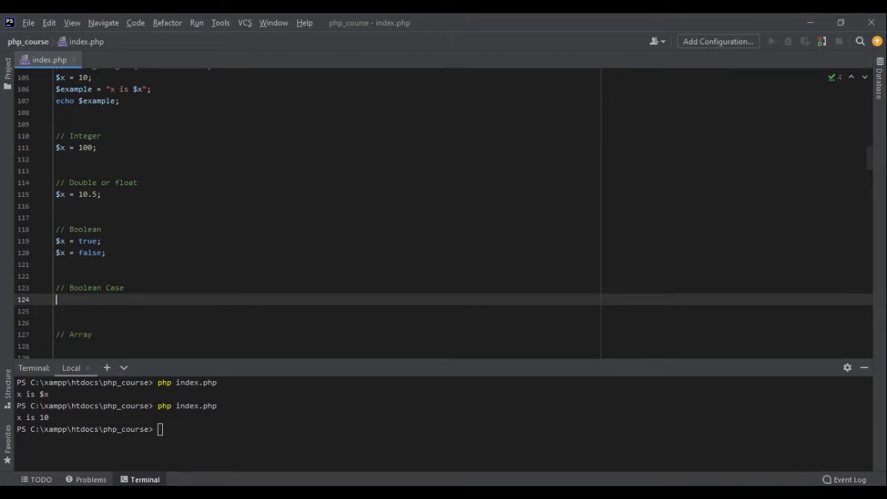
pyautogui.write('true')
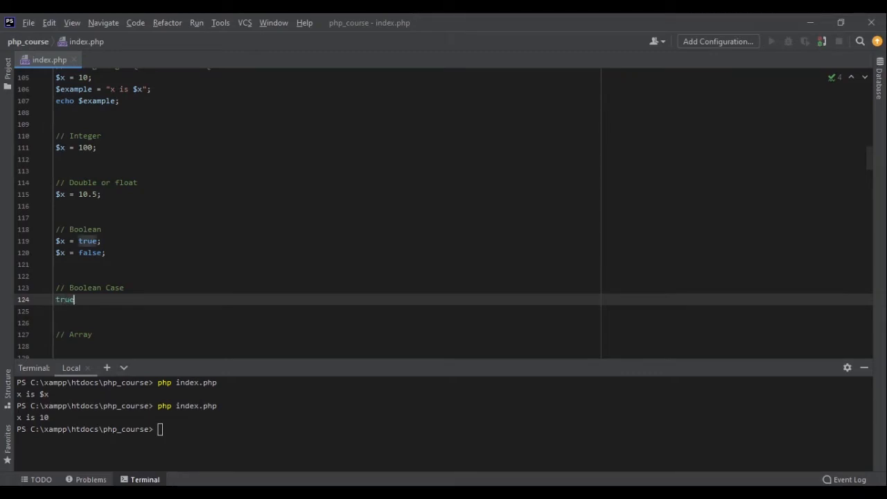
pyautogui.write('True')
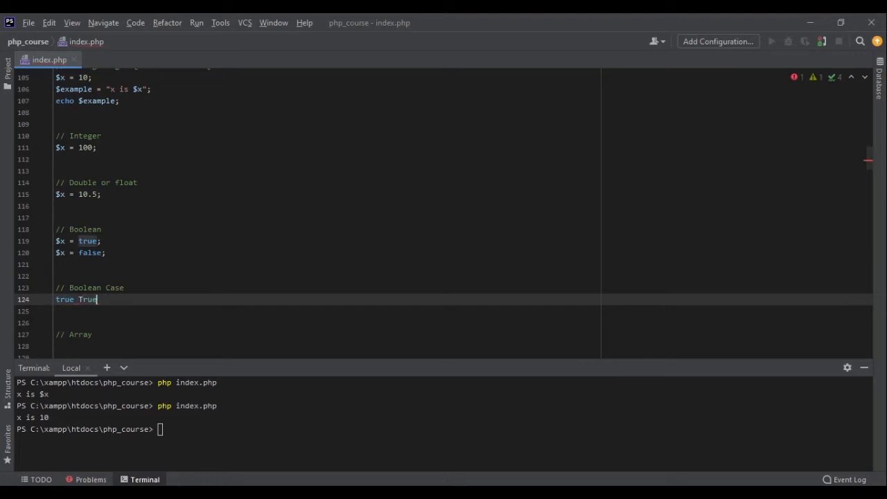
pyautogui.write('TRUE')
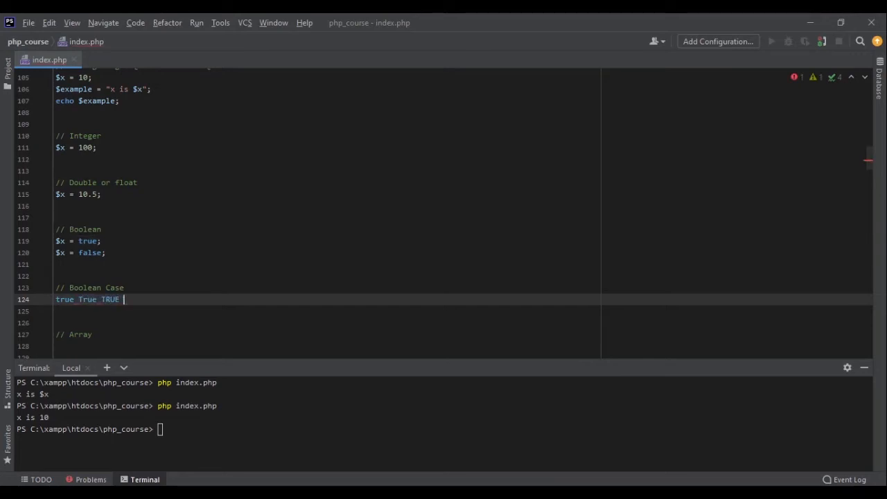
pyautogui.write('trUE')
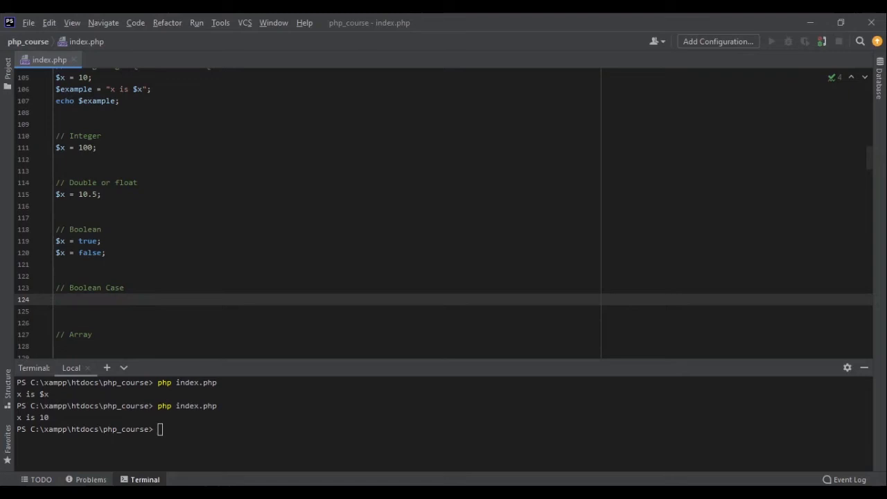
# Write $x = 10; $y = 20; $z = 30; under the Array comment
pyautogui.scroll(-3)
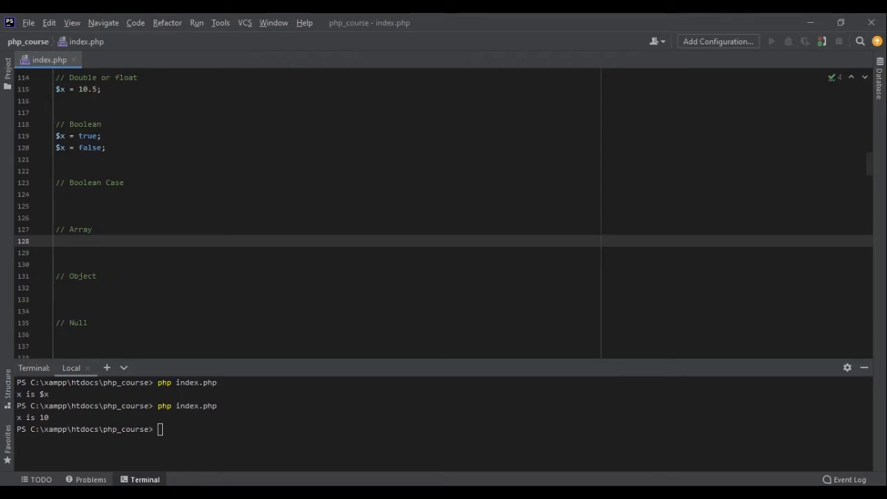
pyautogui.write('$')
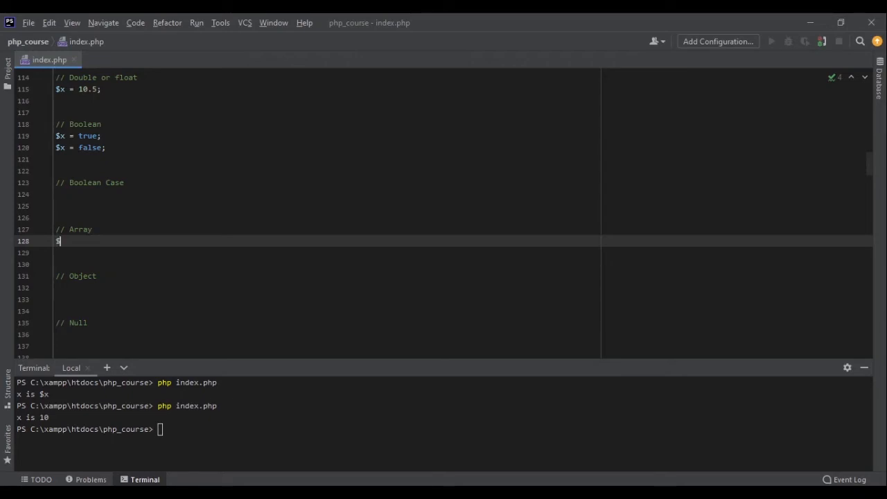
pyautogui.write('x')
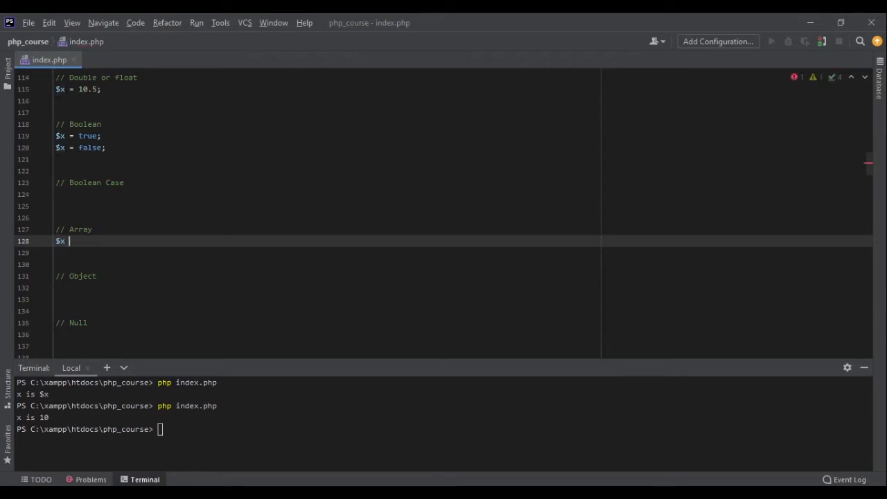
pyautogui.write('= 10;')
pyautogui.click(326, 252)
pyautogui.write('$y = 20;')
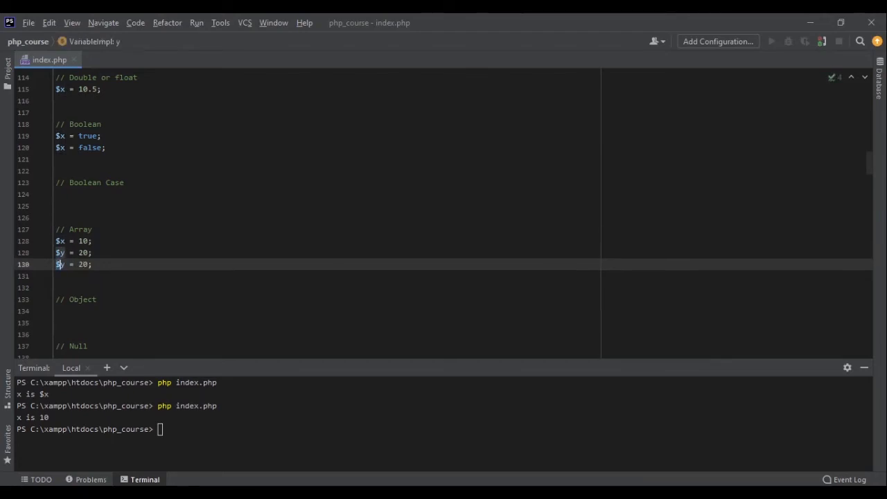
pyautogui.write('z')
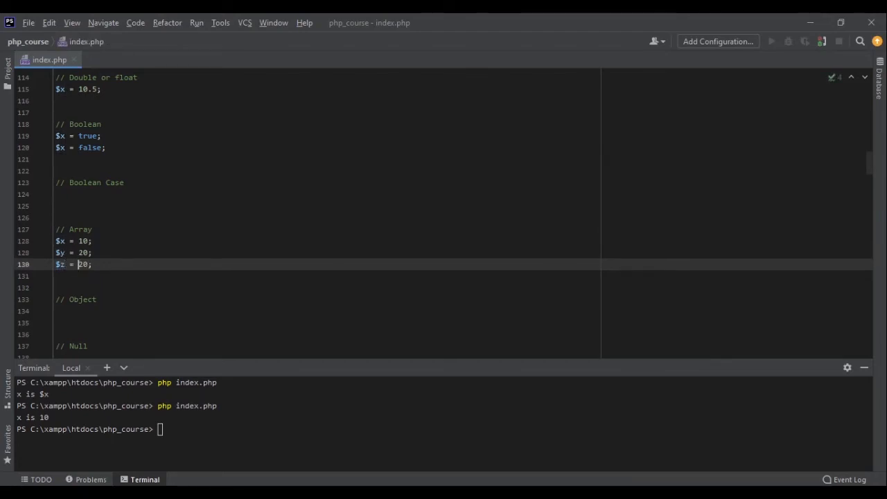
pyautogui.write('30')
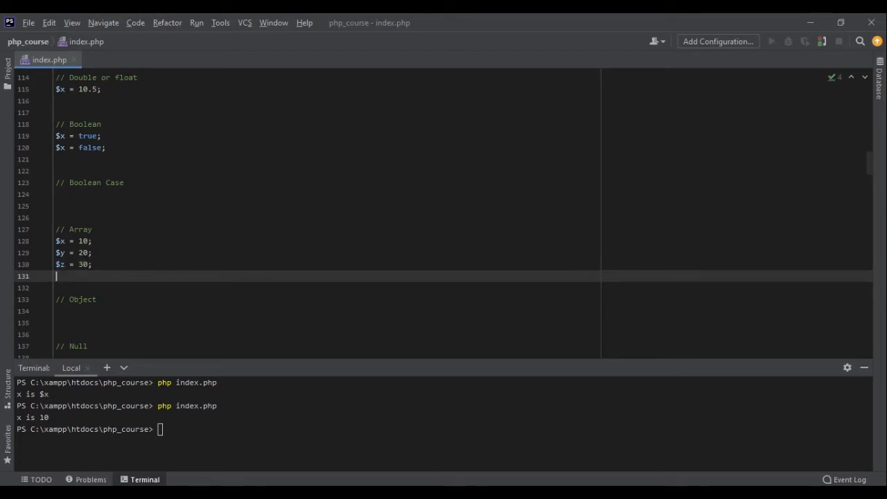
# Define $array = [10,20,30,'amir',10.5,true,['amir',50]];
pyautogui.write('$array = [')
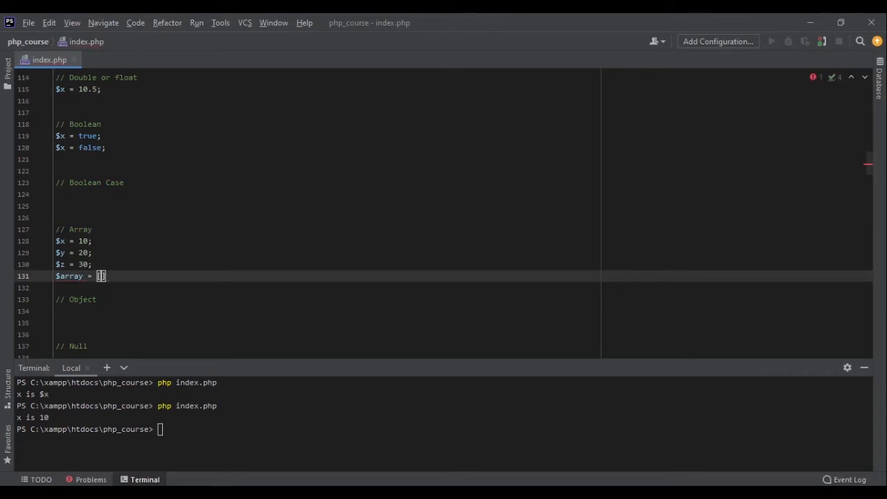
pyautogui.write('10,20,30')
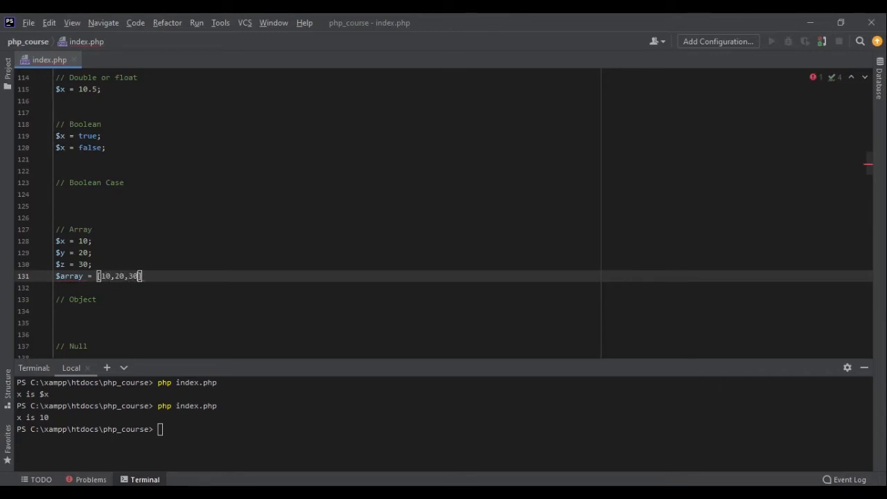
pyautogui.write(';')
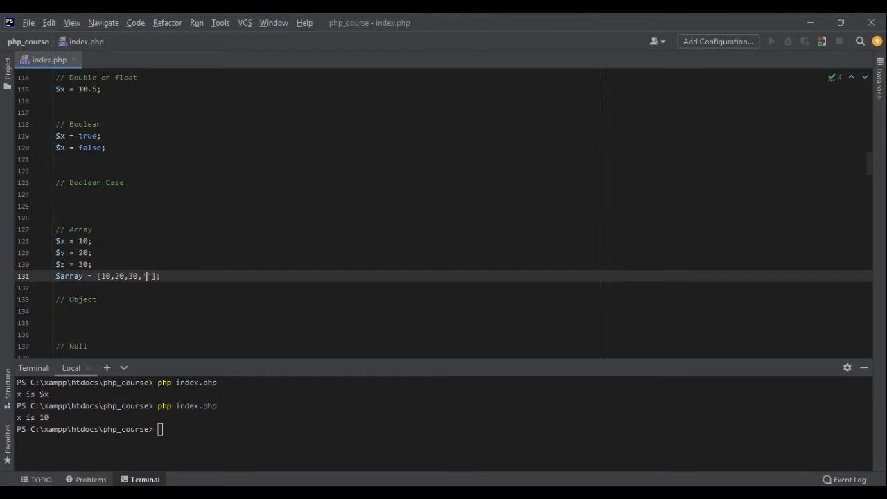
pyautogui.write("'amir',")
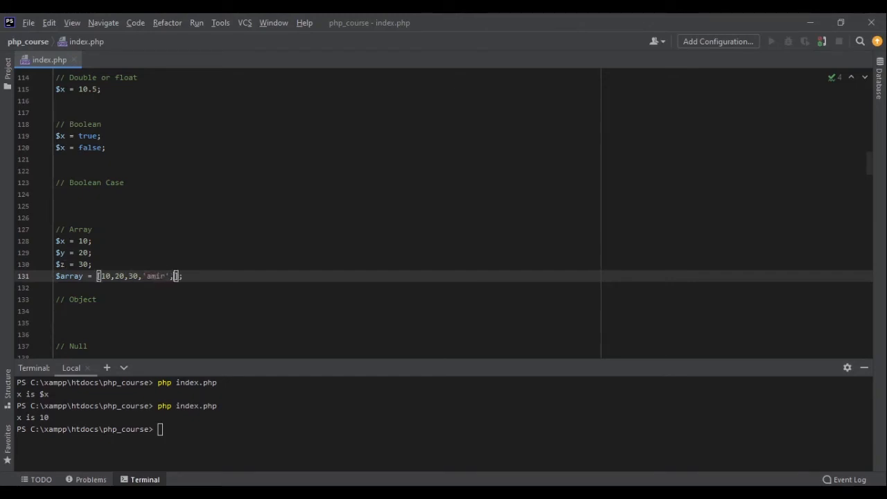
pyautogui.write('10.5')
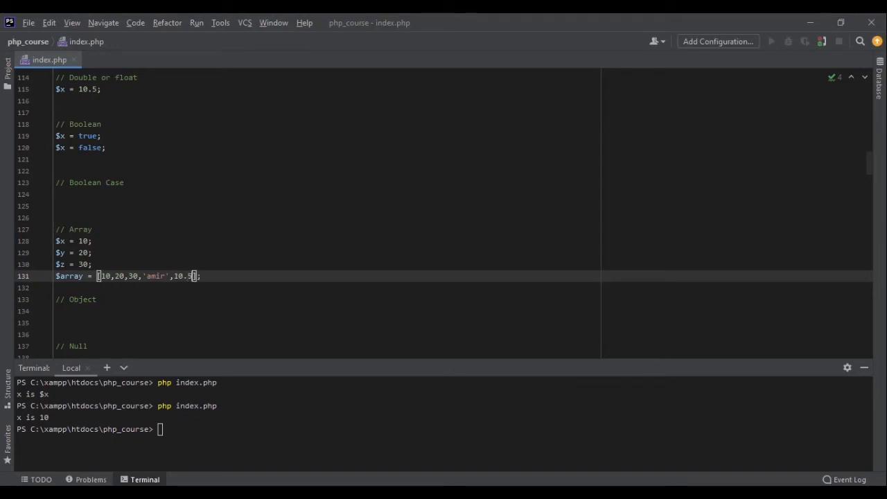
pyautogui.write(',true,')
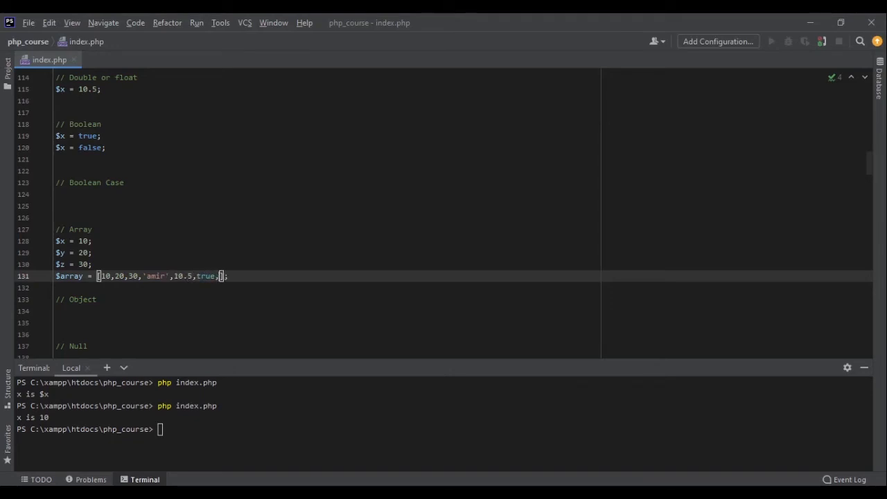
pyautogui.write("['']")
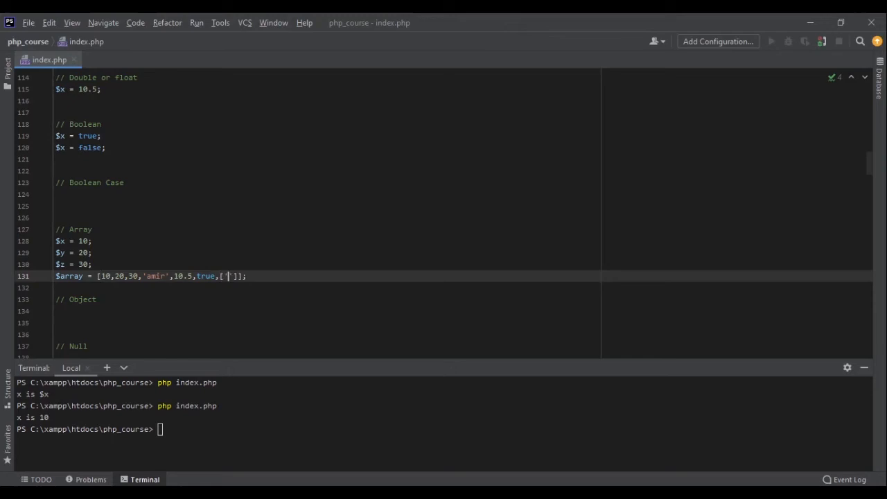
pyautogui.write("'amir',5")
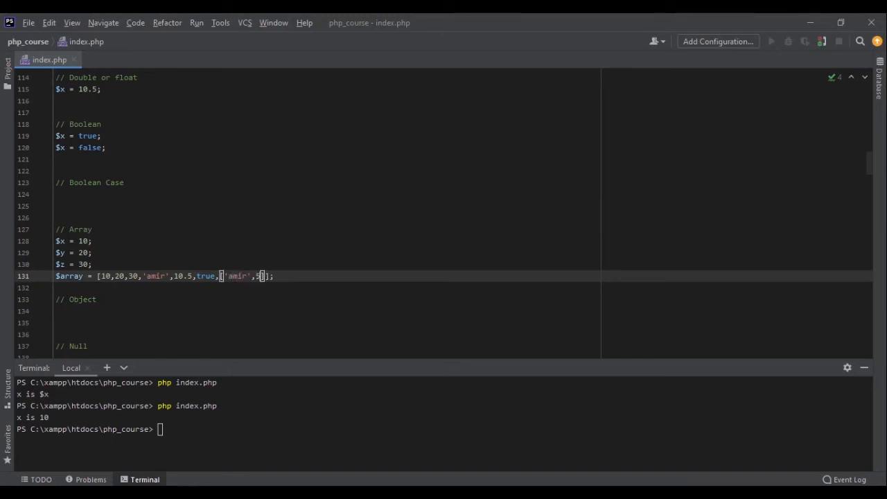
pyautogui.write('50')
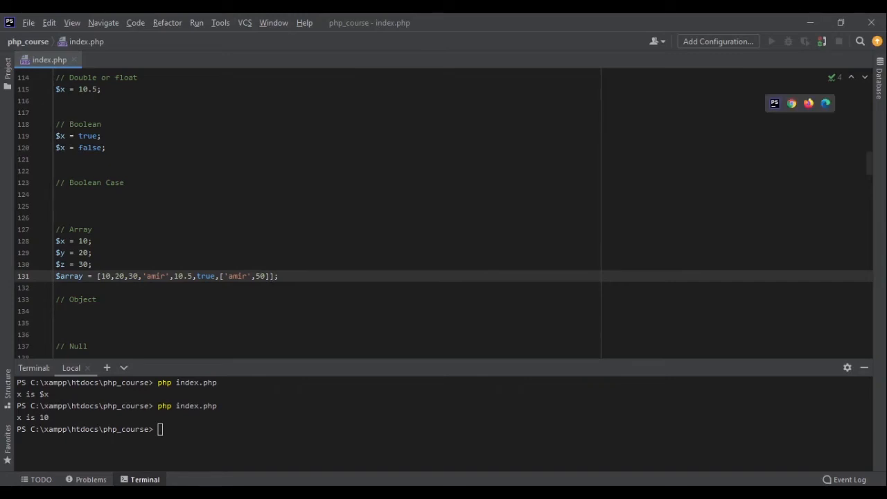
# Write $date = new DateTime(); under the Object comment, completing the class name
pyautogui.scroll(-3)
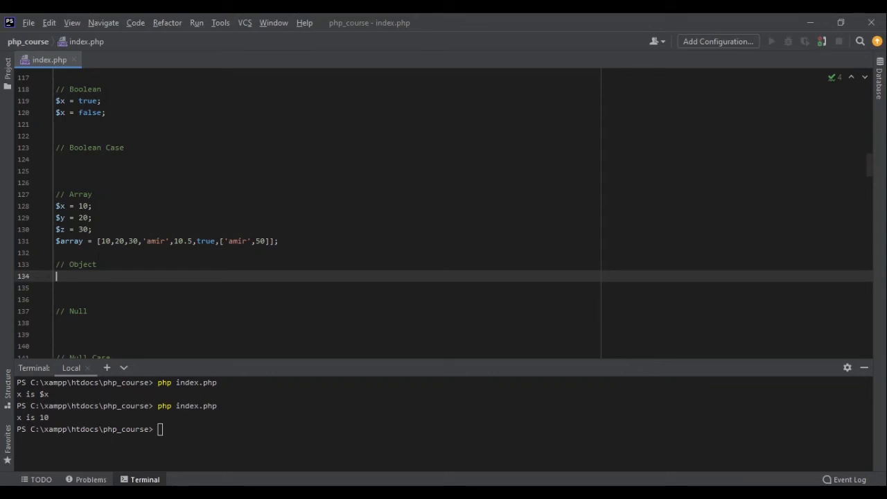
pyautogui.write('$date =')
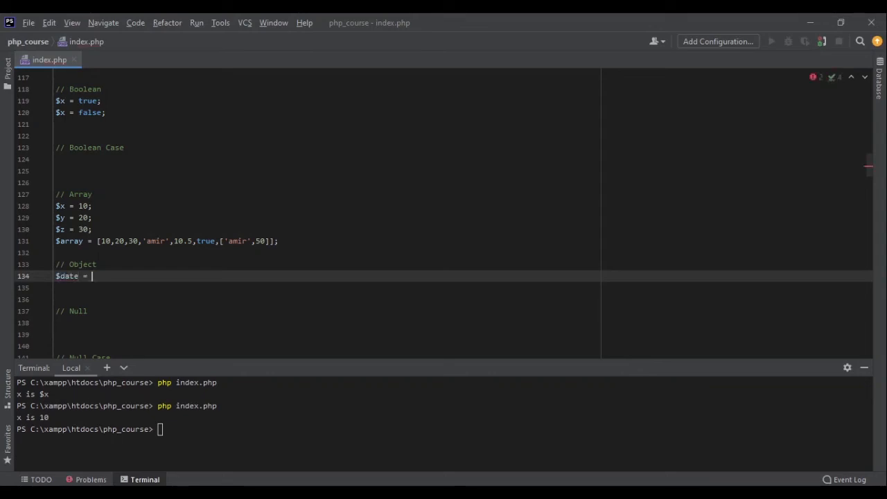
pyautogui.write('new DateTime();')
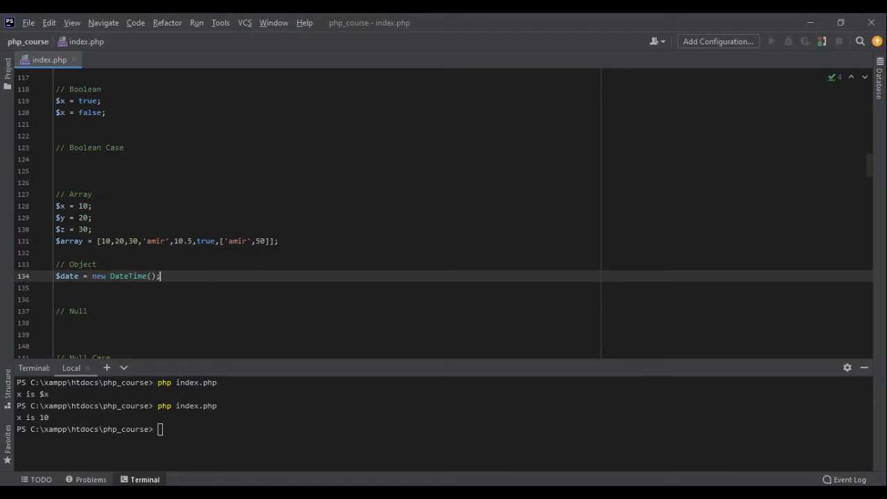
pyautogui.doubleClick(127, 276)
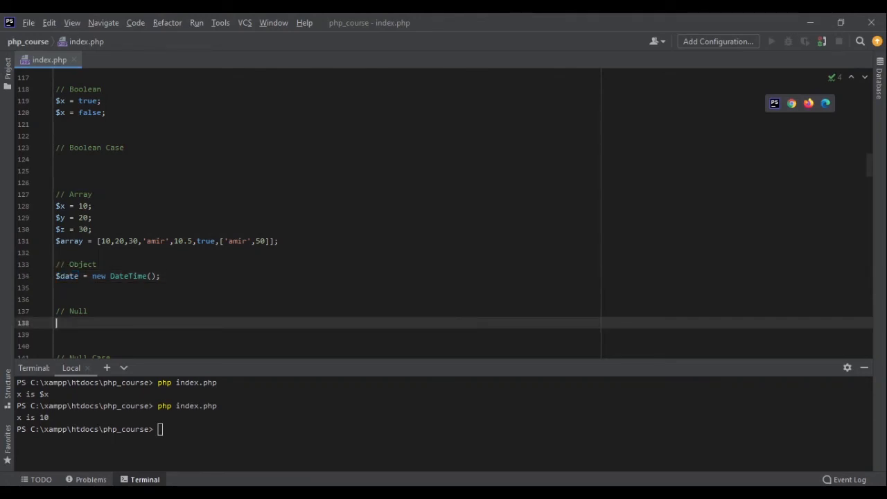
# Write $x = null; under the Null comment and try null/NULL variants under Null Case
pyautogui.scroll(-3)
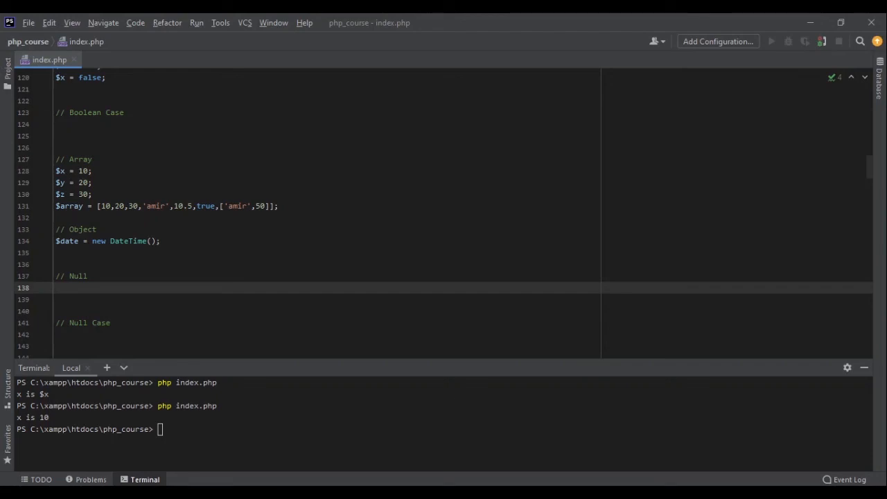
pyautogui.write('$x =')
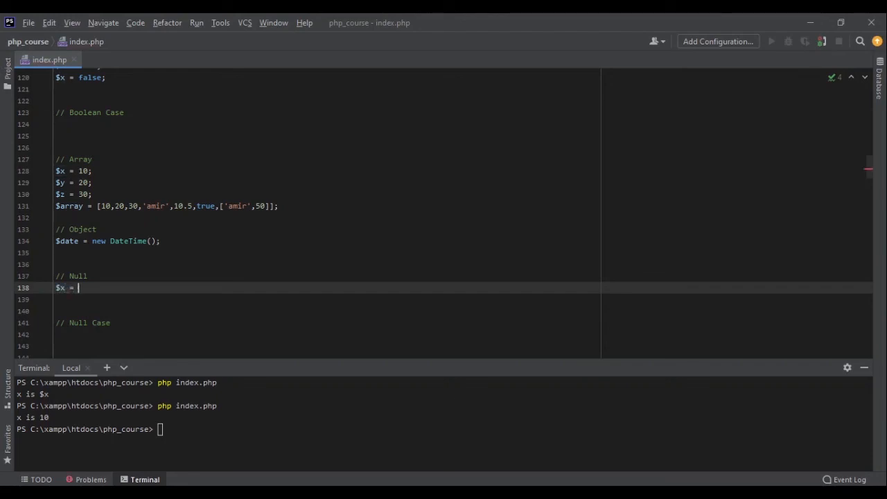
pyautogui.write('null;')
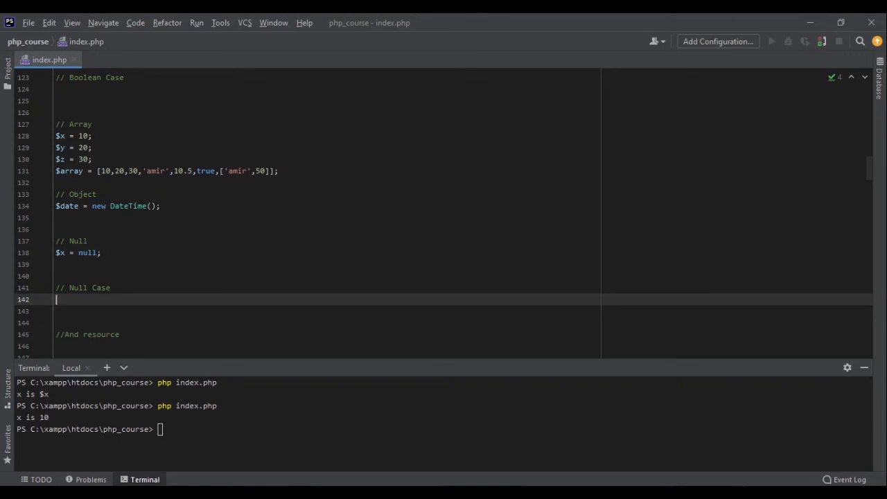
pyautogui.write('null')
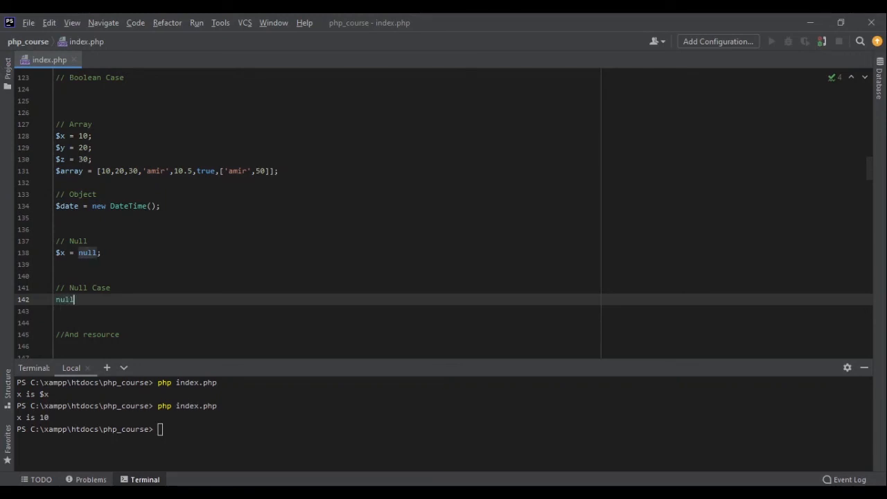
pyautogui.write('NULL nu')
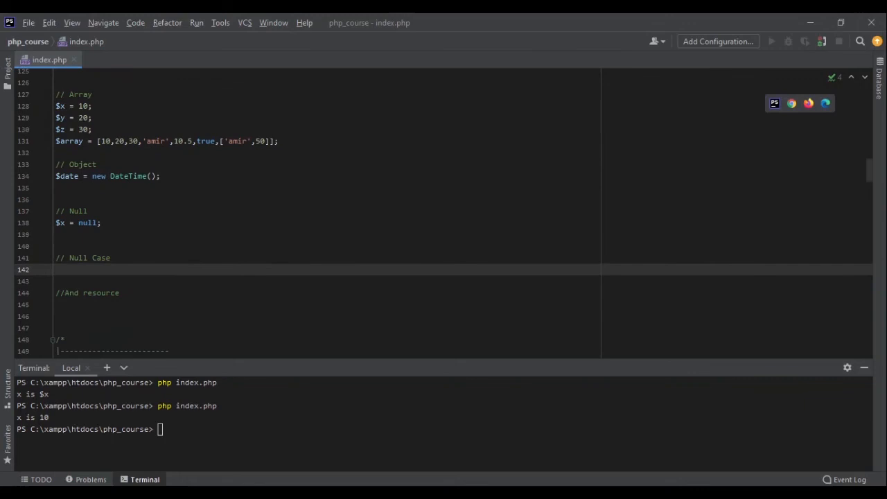
pyautogui.scroll(-3)
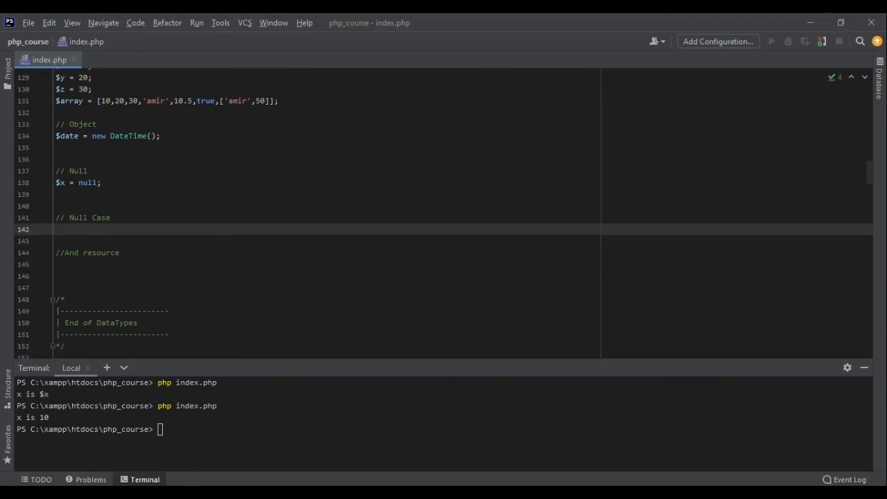
pyautogui.click(56, 230)
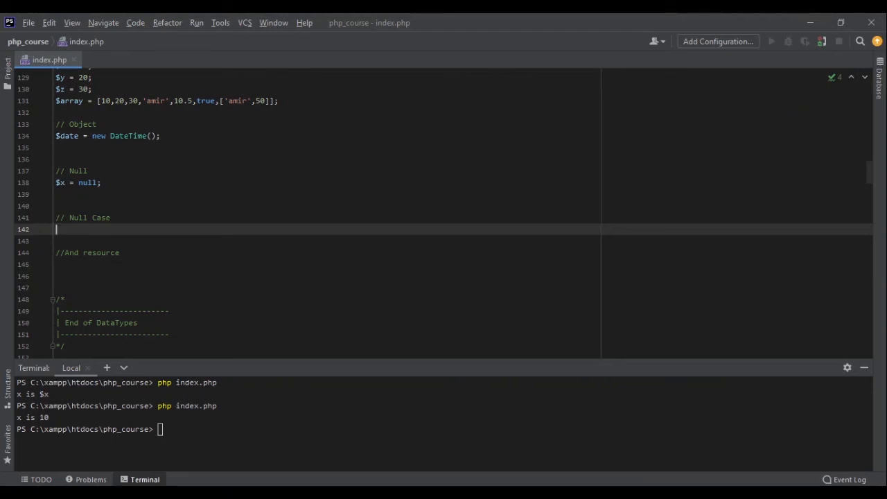